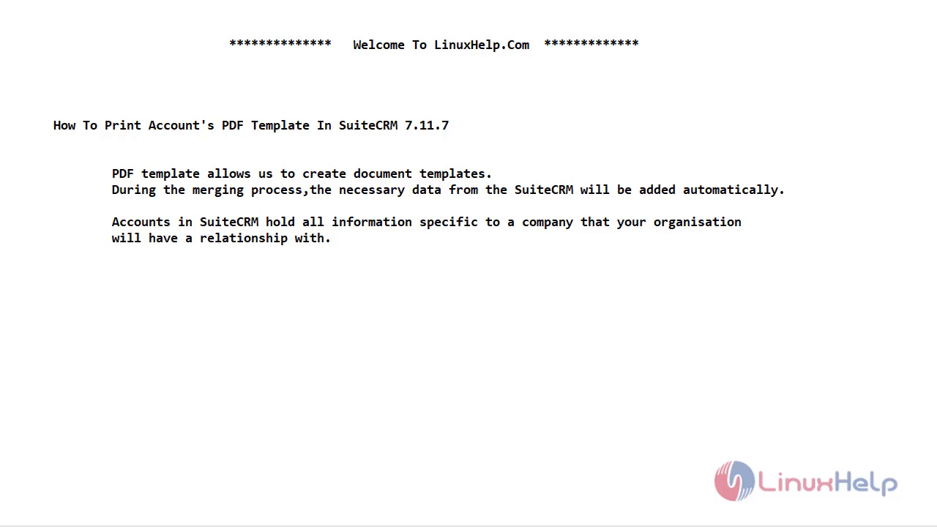
- Show the full module list from the ALL menu on the Administration page
click(544, 20)
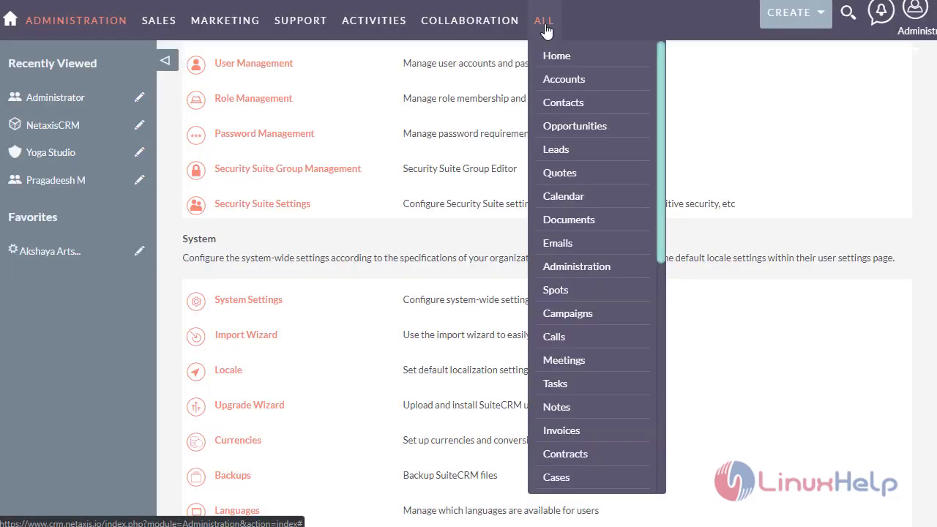
- Review Yoga Studio in Accounts, then switch to the PDF Templates list
click(564, 78)
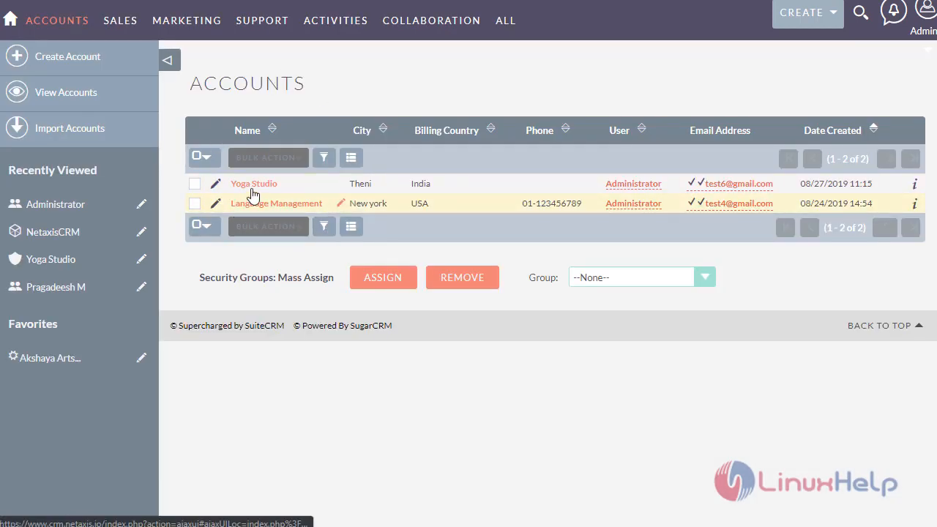
mouse_move(254, 183)
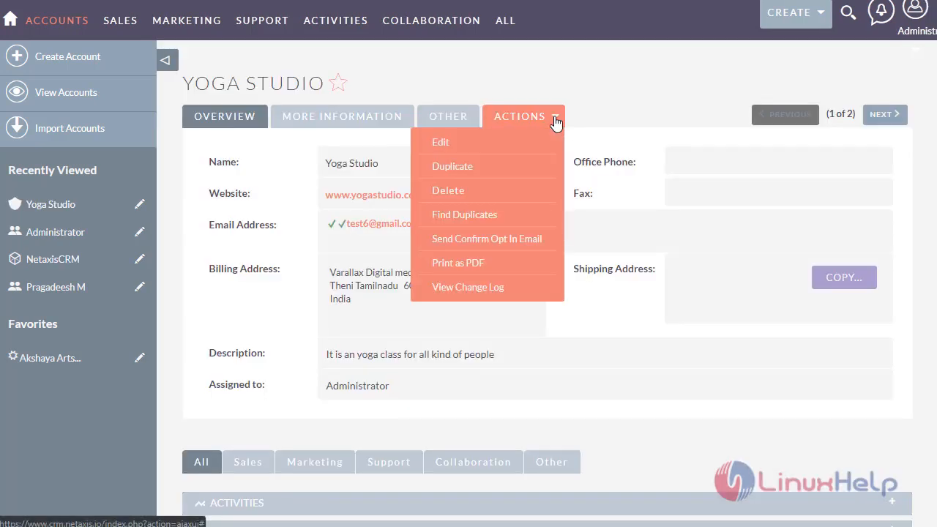
mouse_move(483, 270)
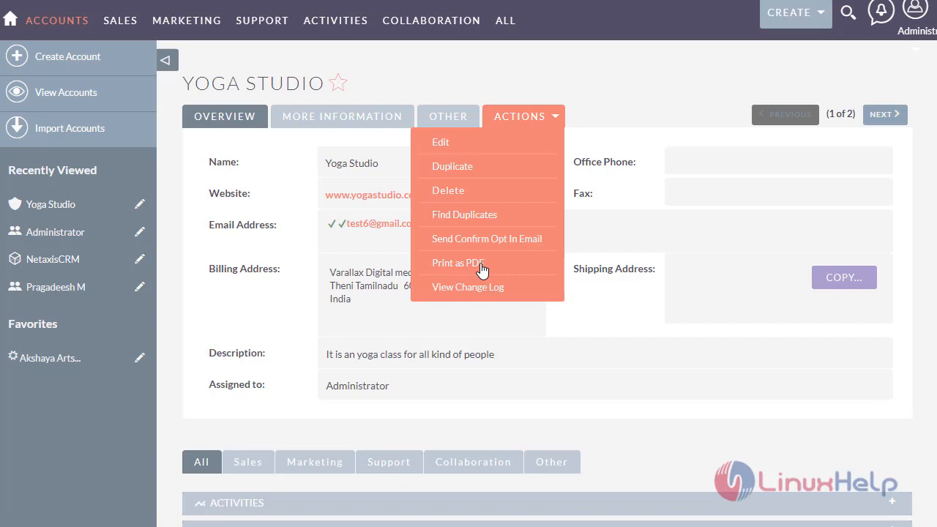
click(505, 20)
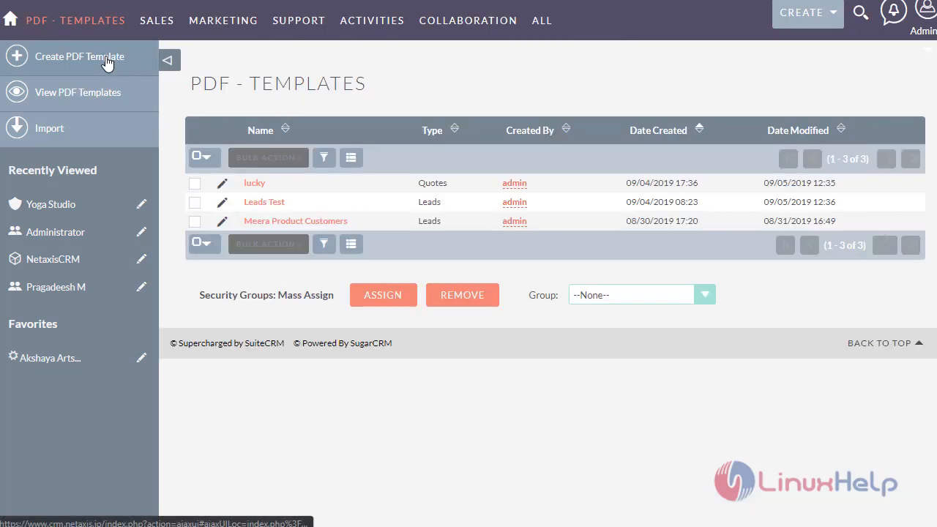
- Create a PDF template 'Account test' of type Accounts with Account Sample loaded
click(79, 56)
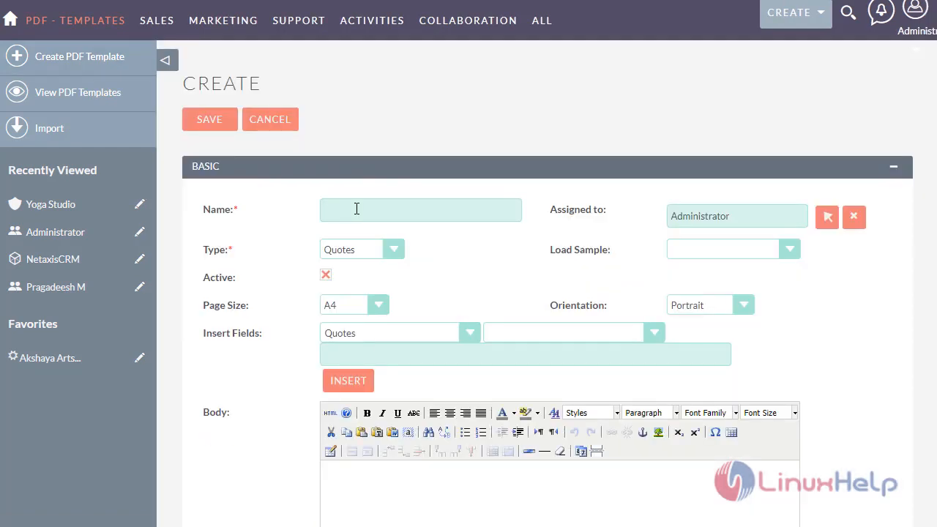
text(Account test)
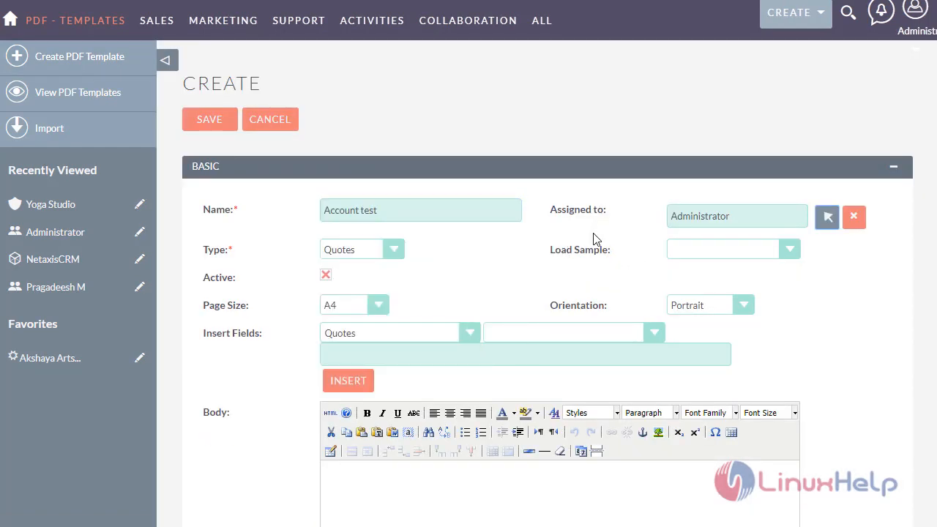
mouse_move(410, 286)
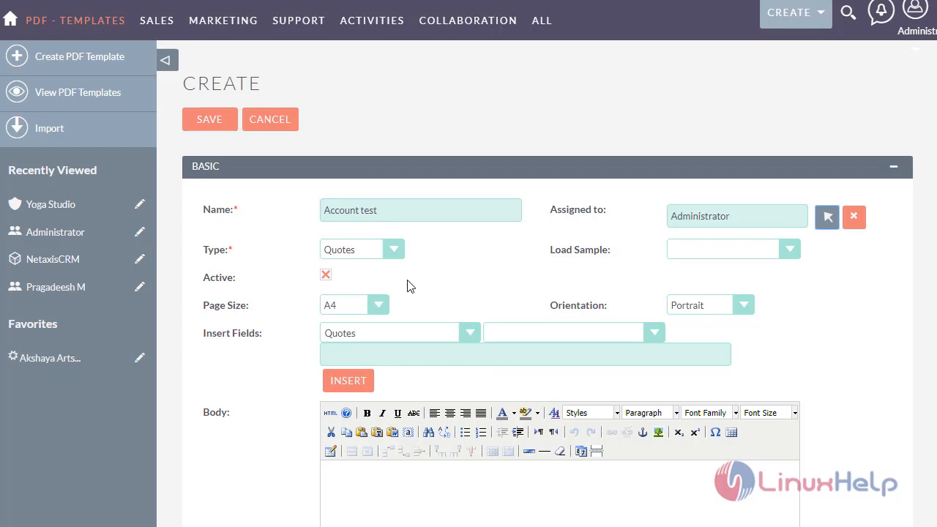
click(394, 249)
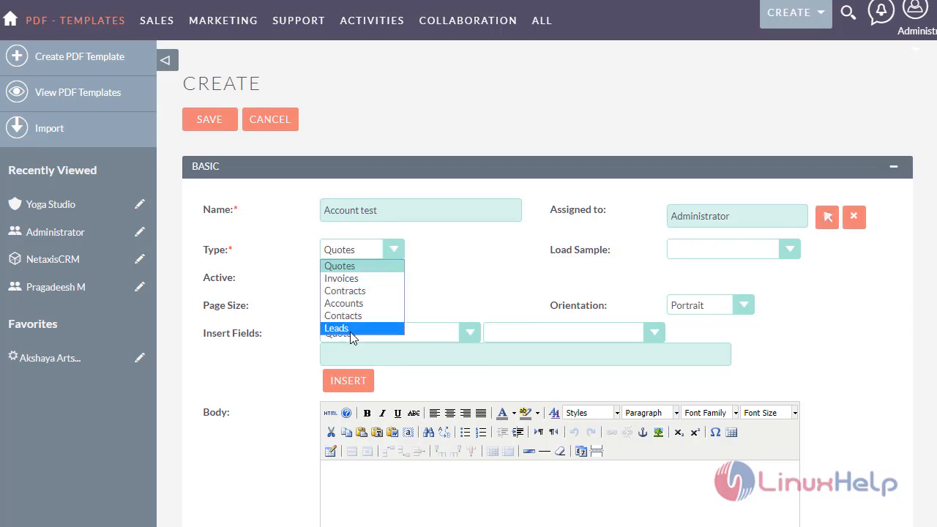
mouse_move(354, 303)
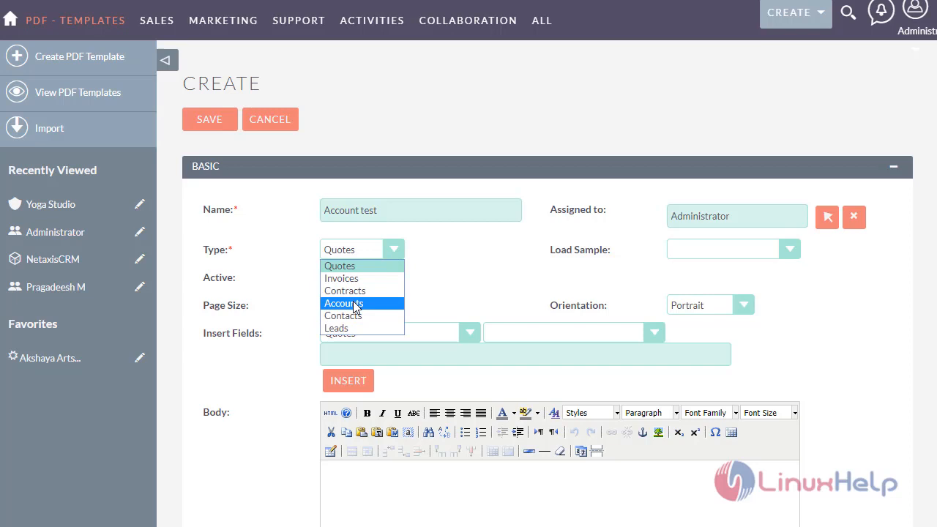
click(344, 303)
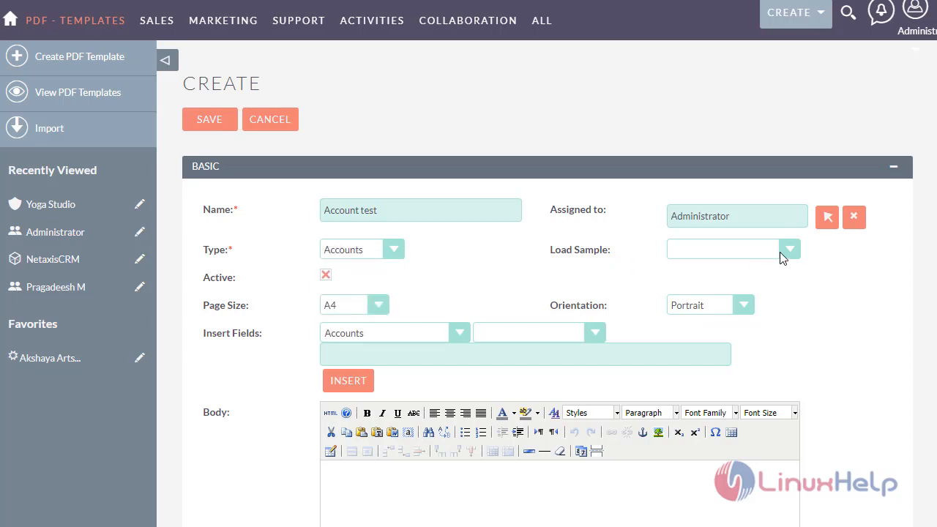
click(789, 249)
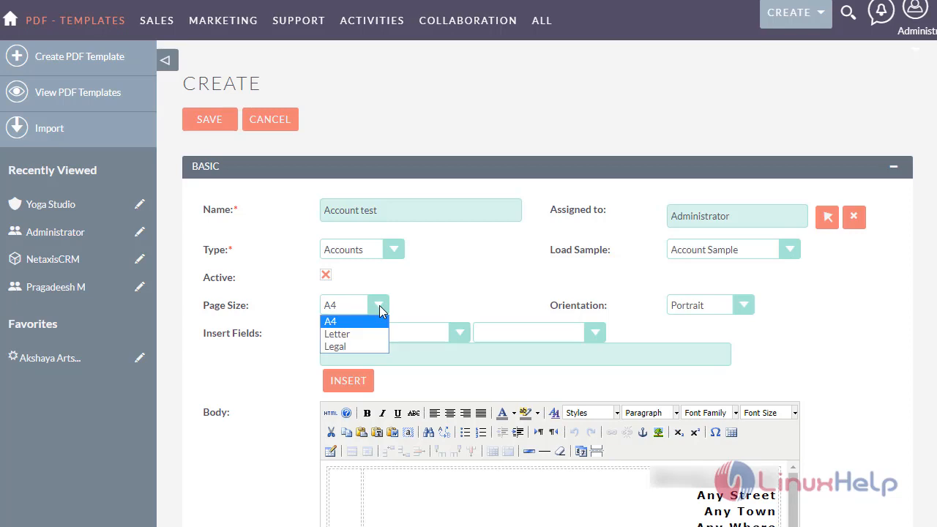
mouse_move(344, 262)
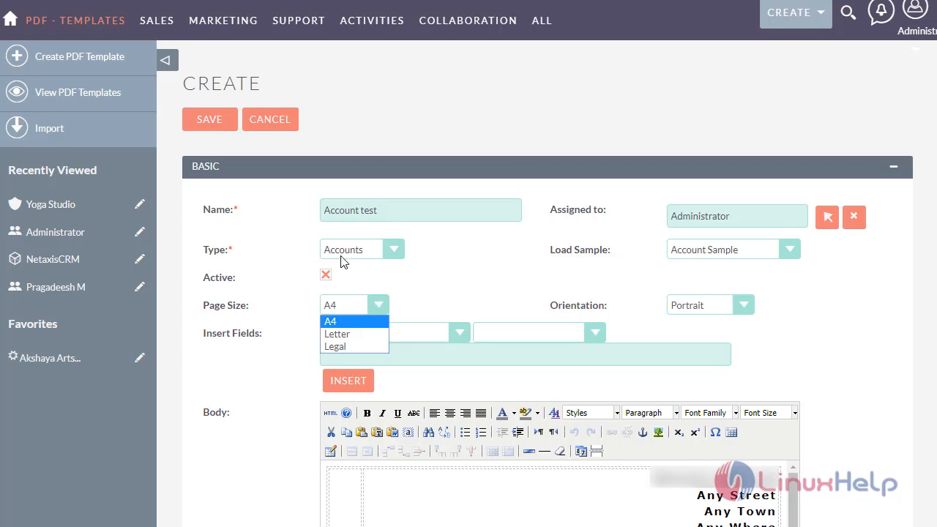
- Keep A4 portrait page settings and show the account fields available to insert
click(331, 320)
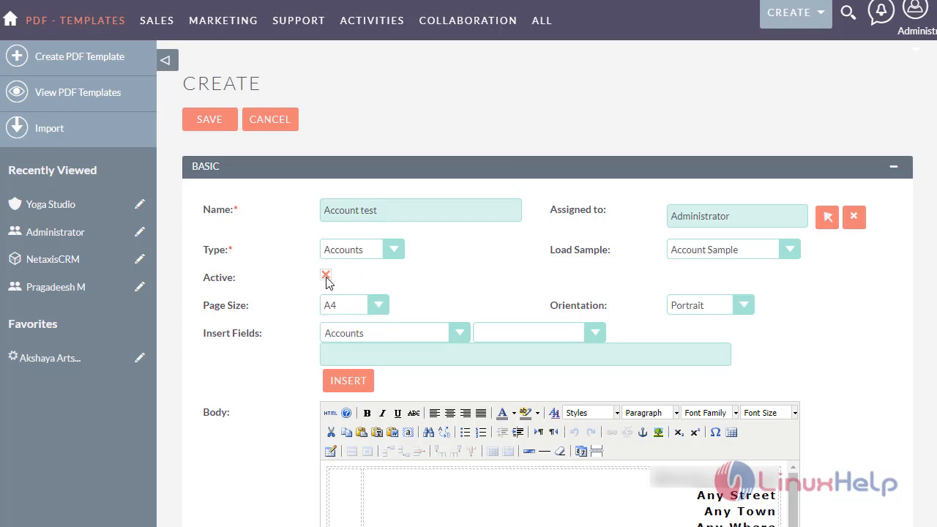
click(743, 305)
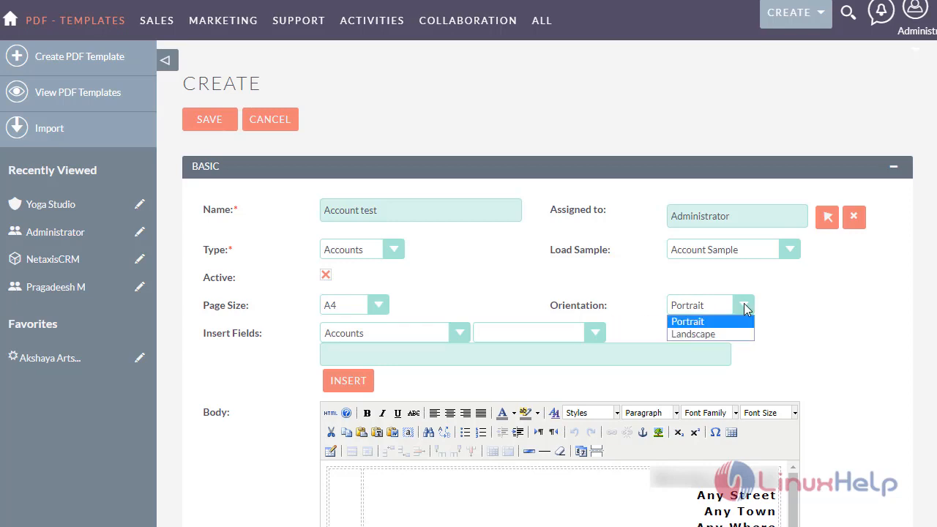
mouse_move(764, 313)
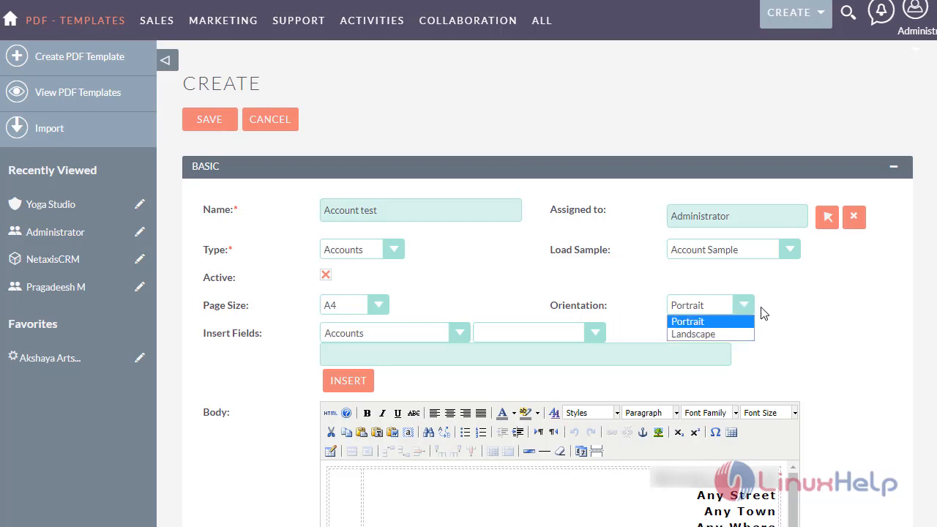
click(688, 321)
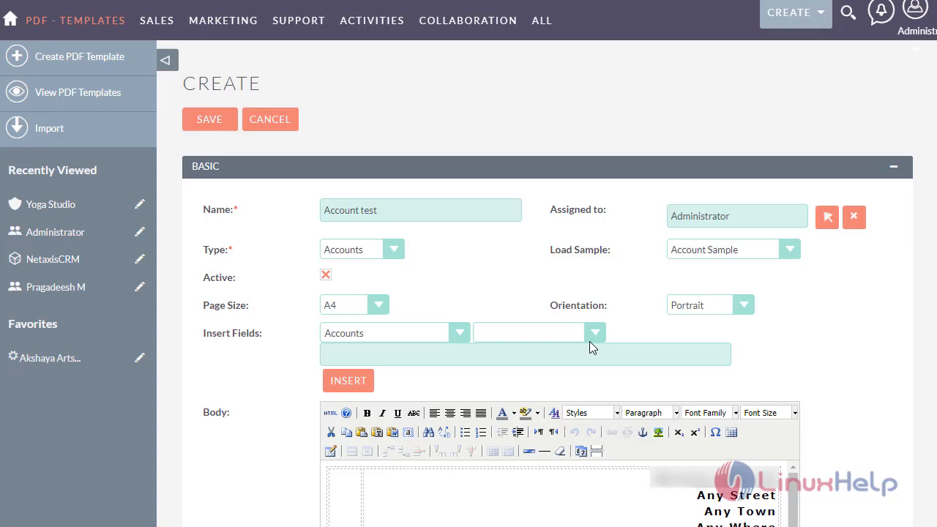
click(594, 333)
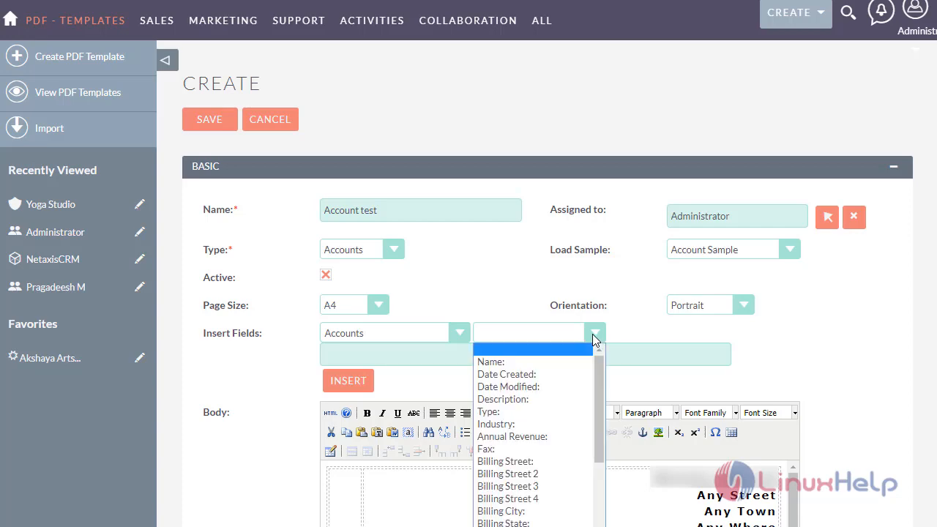
- Review the Body, Header, Footer and default Margins, then save 'Account test'
scroll(down, 3)
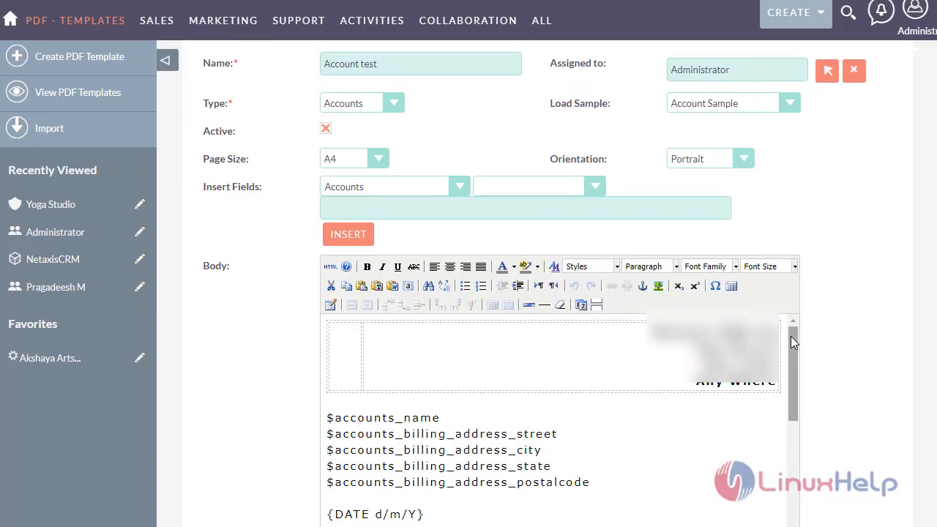
scroll(down, 3)
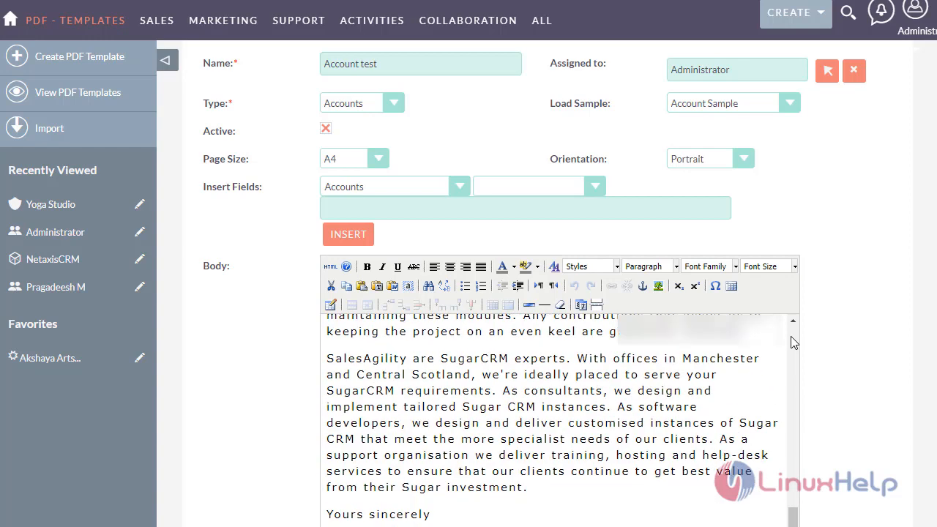
scroll(down, 3)
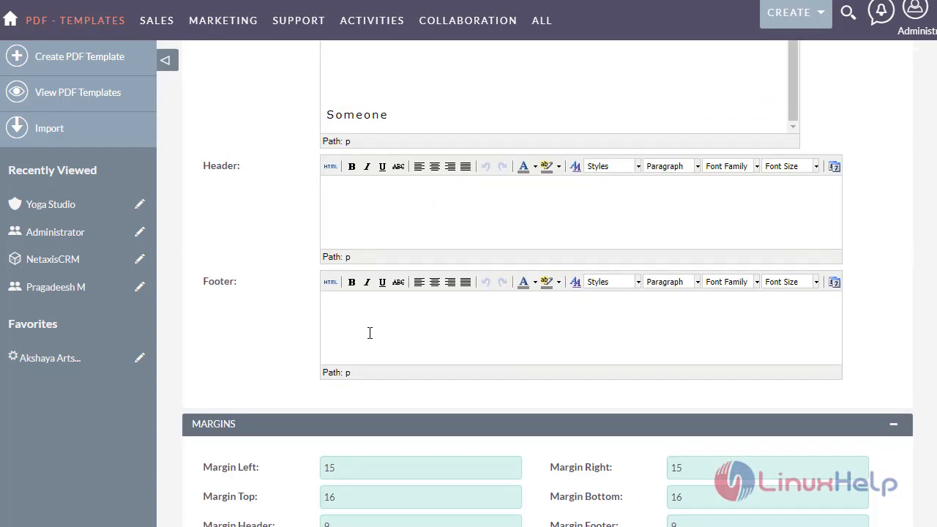
mouse_move(367, 329)
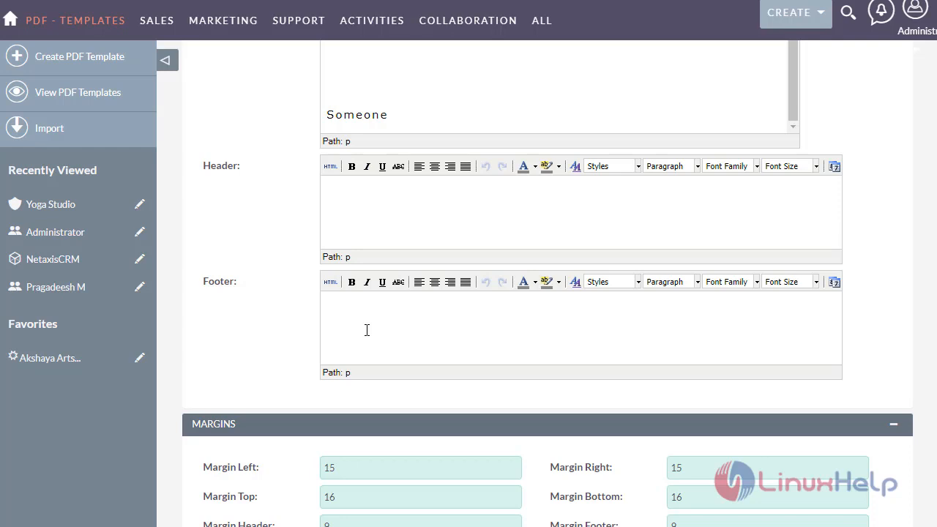
scroll(down, 3)
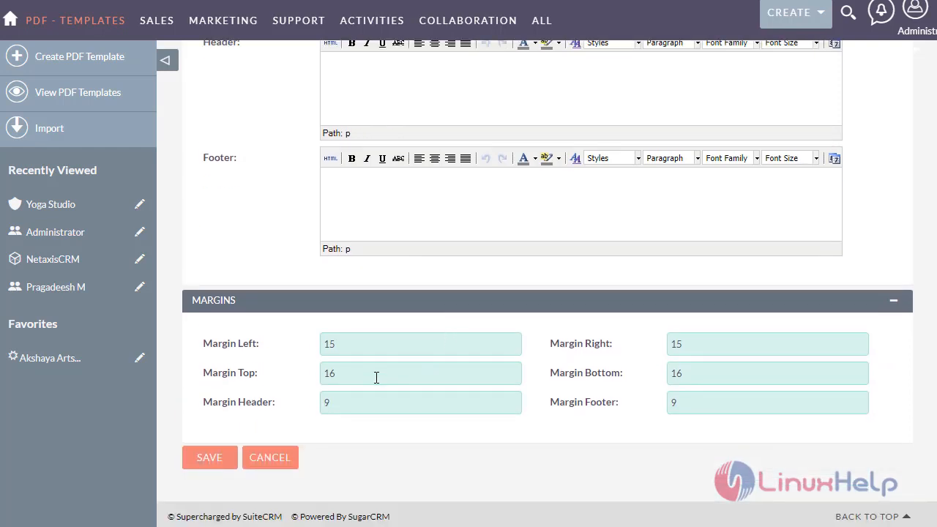
mouse_move(245, 497)
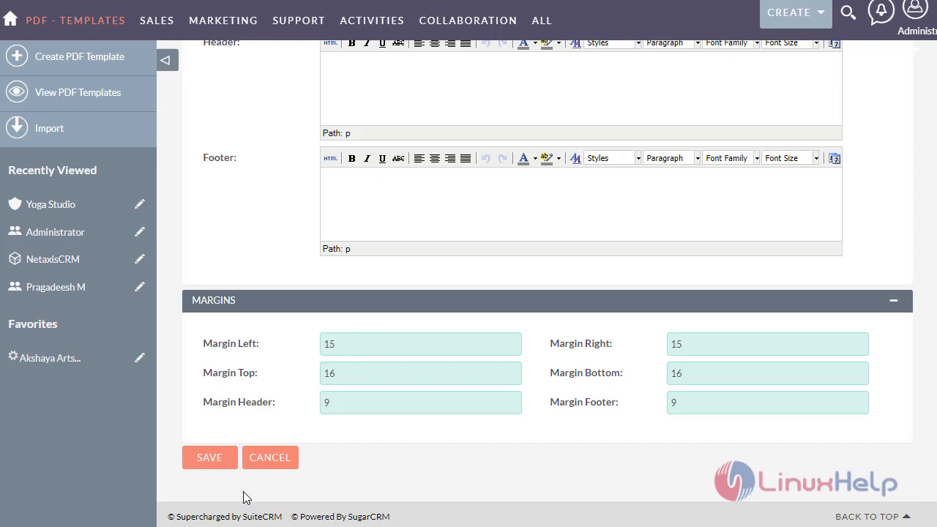
click(210, 457)
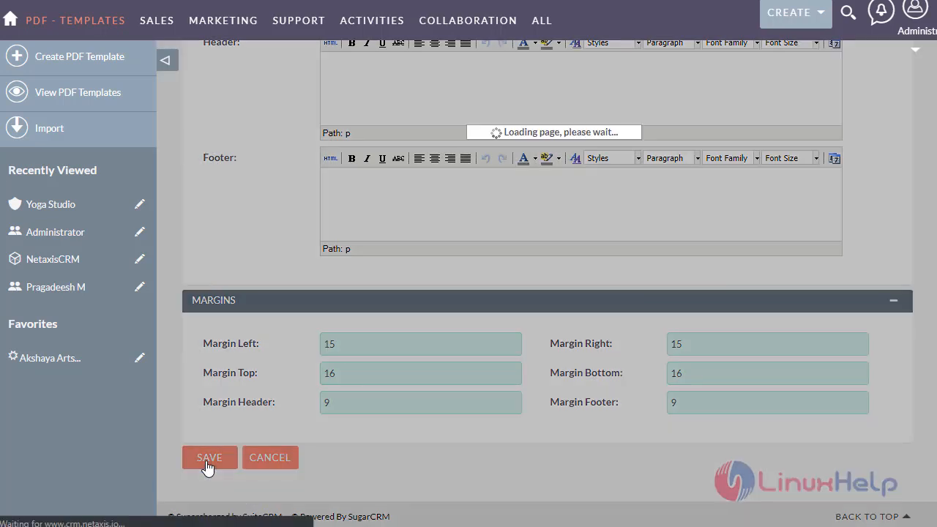
- Open Yoga Studio from ALL > Accounts and print it with the Account test template
click(542, 20)
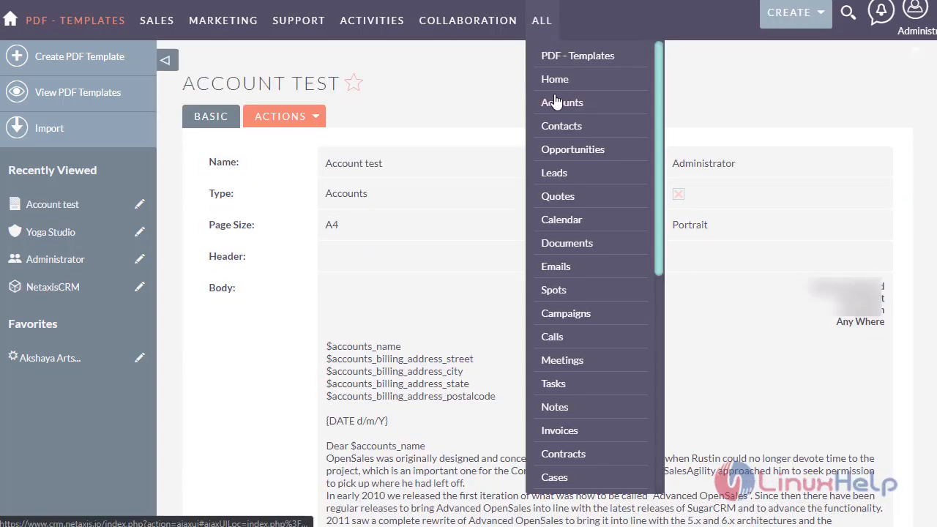
click(562, 102)
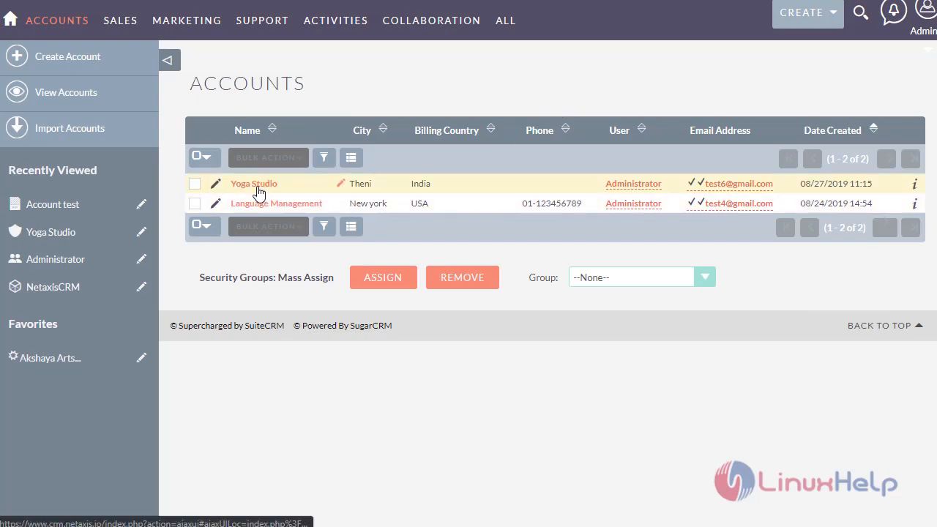
click(254, 184)
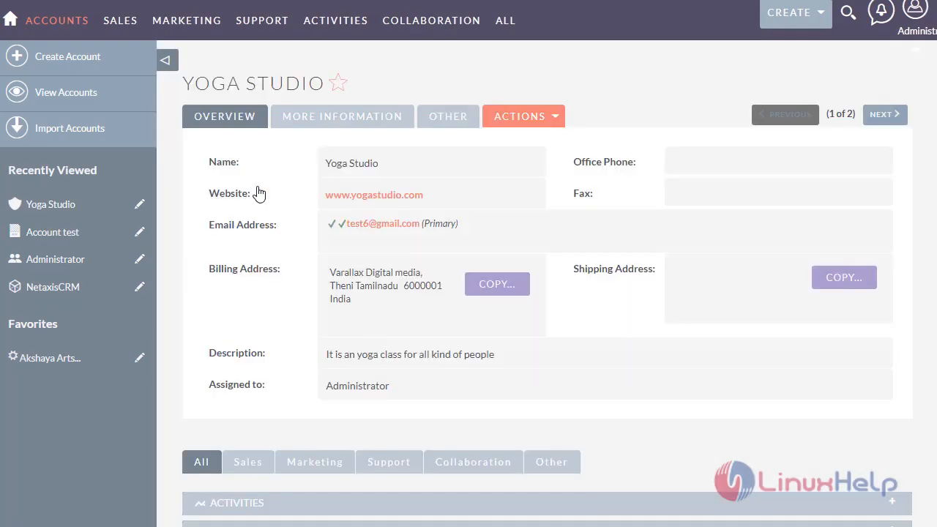
click(524, 115)
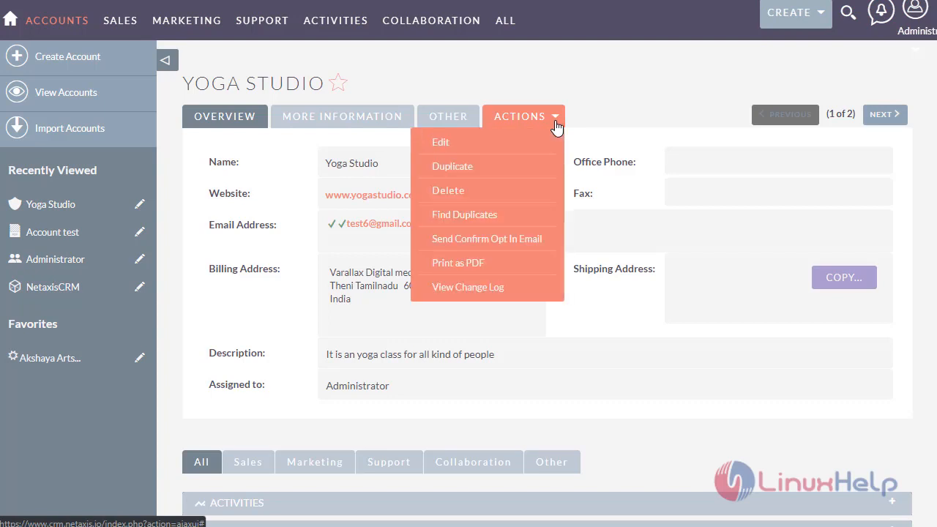
mouse_move(480, 269)
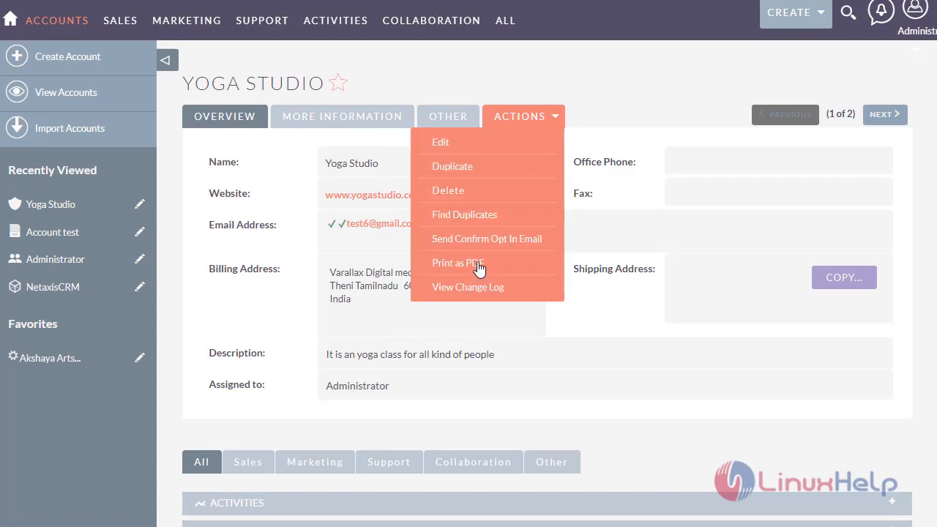
click(458, 262)
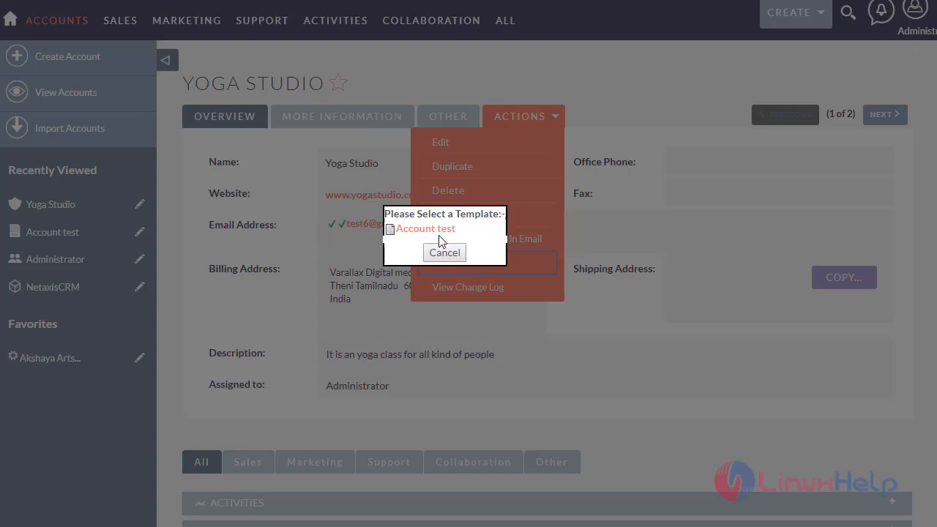
click(444, 253)
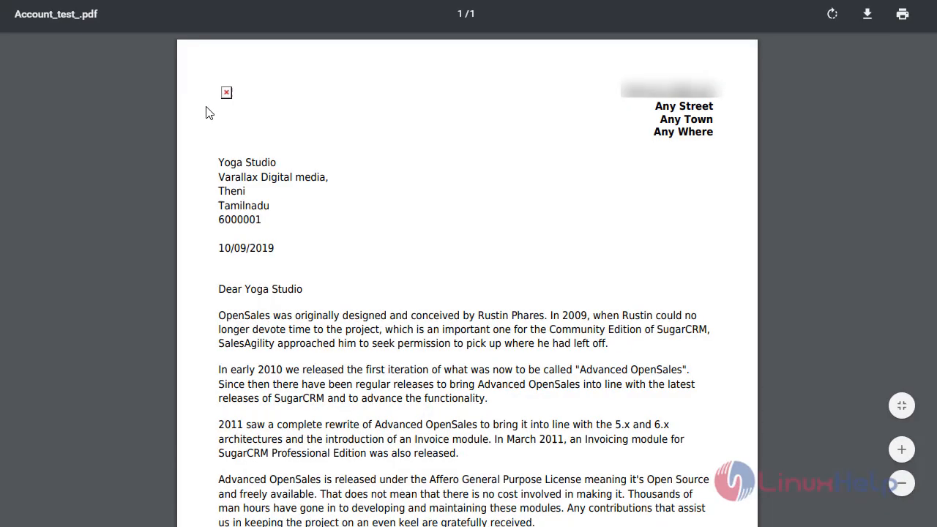
mouse_move(215, 259)
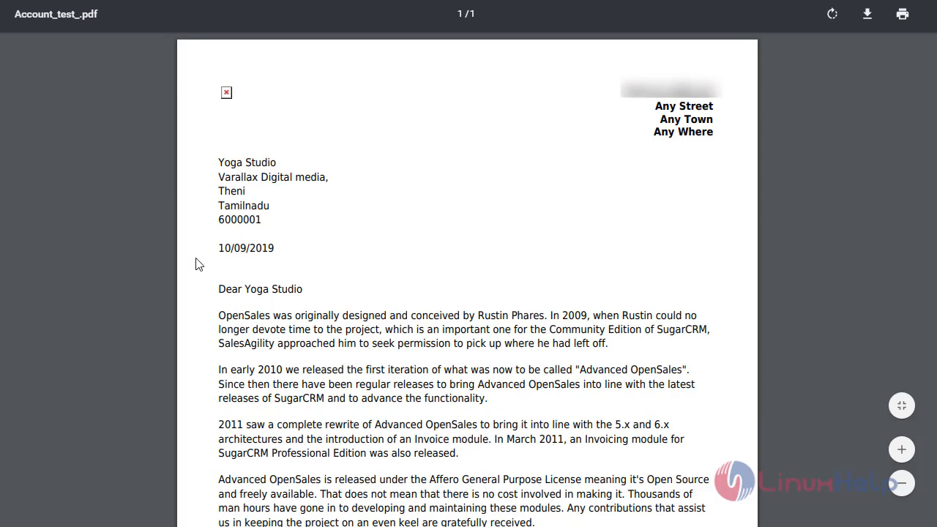
mouse_move(434, 213)
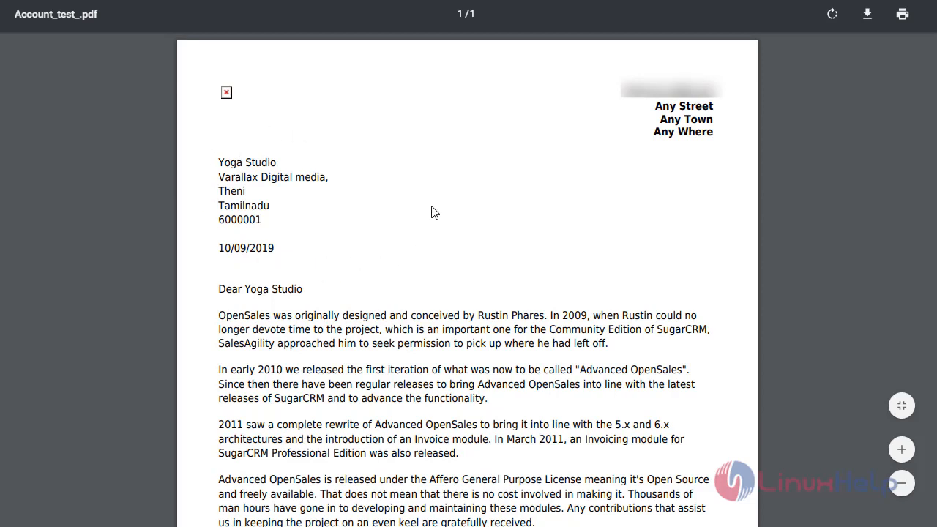
mouse_move(516, 262)
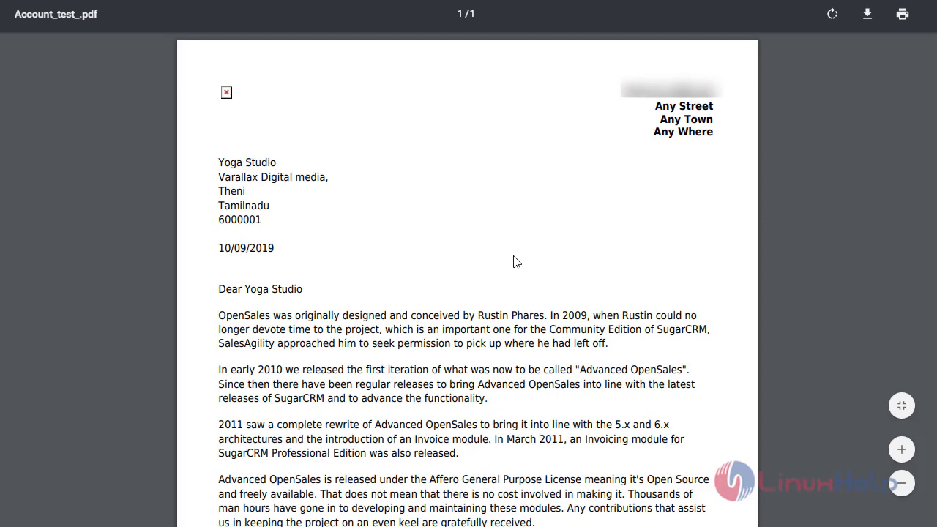